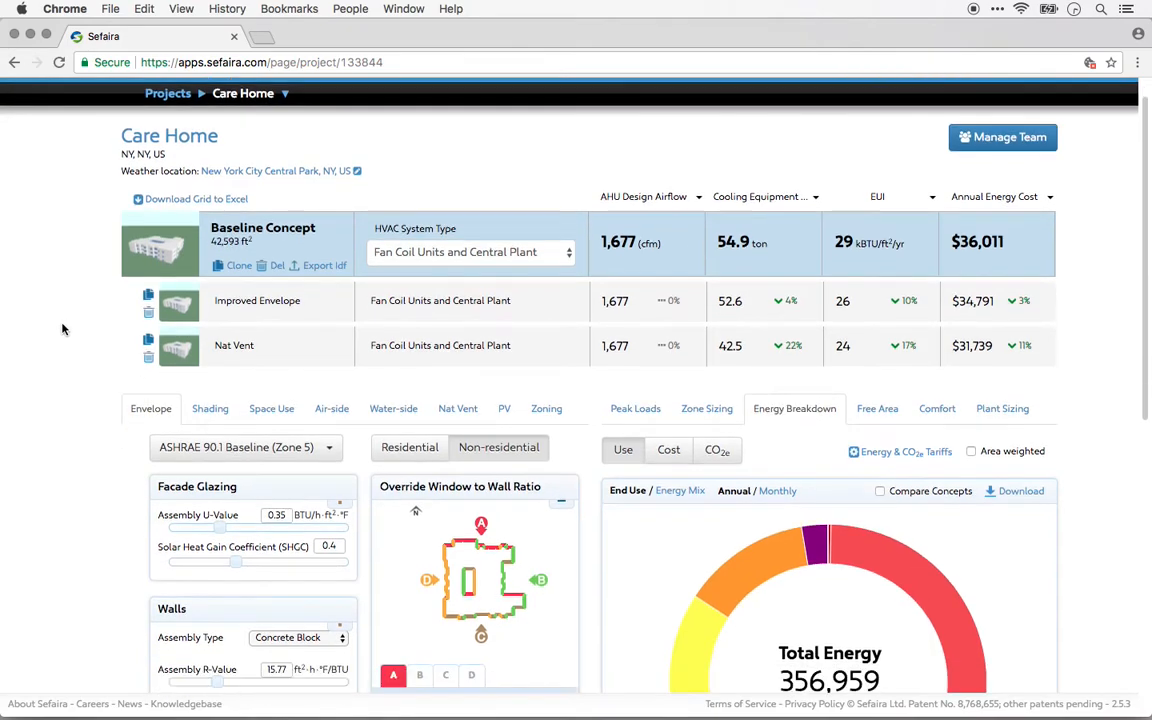
# Switch to Zone Sizing for Floor 3 and review its Sizing Summary (csv) and E+ Sizing (html) downloads
pyautogui.scroll(-3)
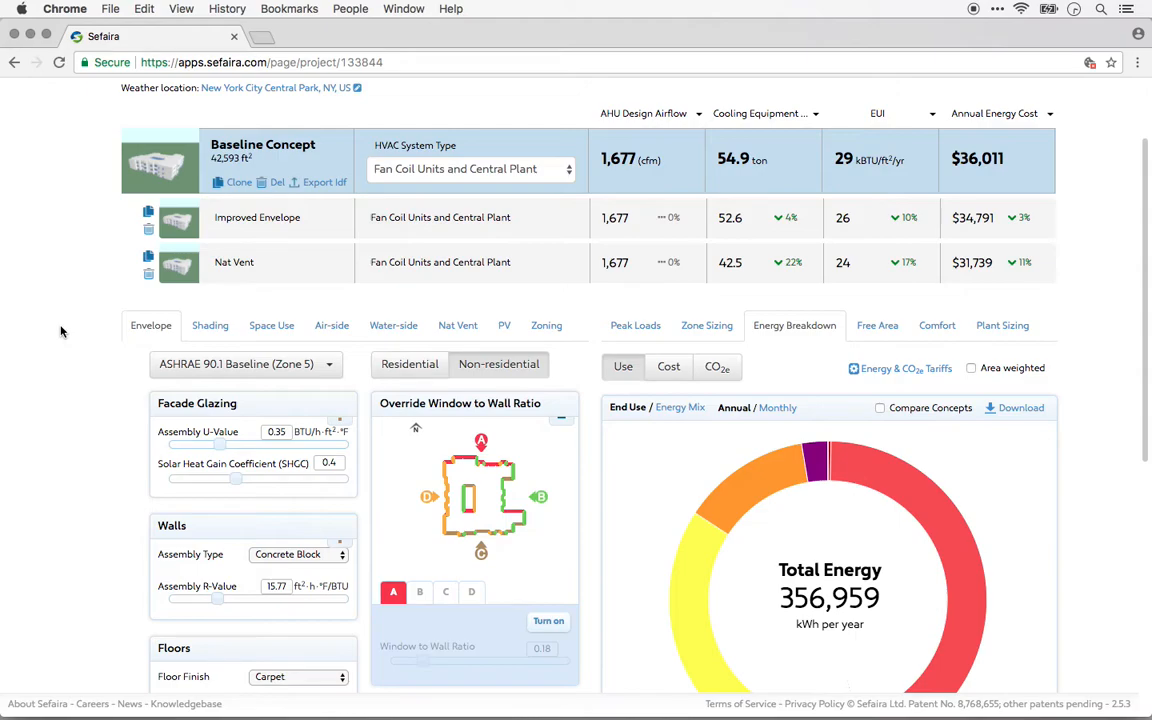
pyautogui.scroll(-3)
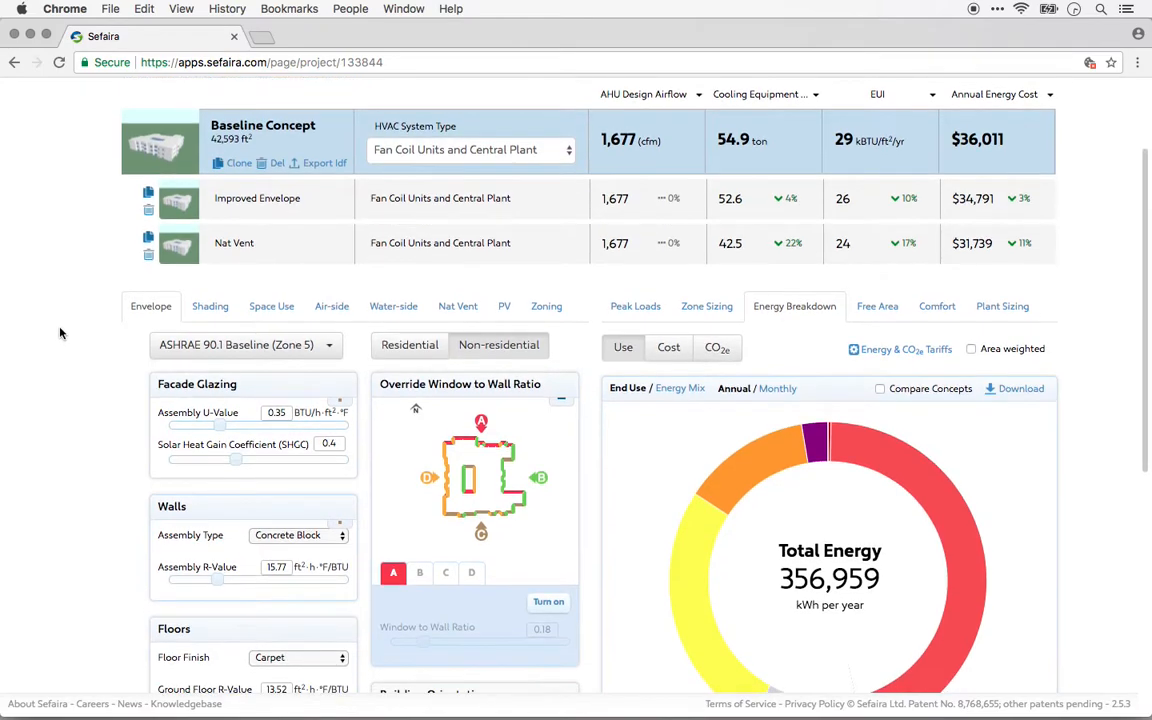
pyautogui.scroll(-3)
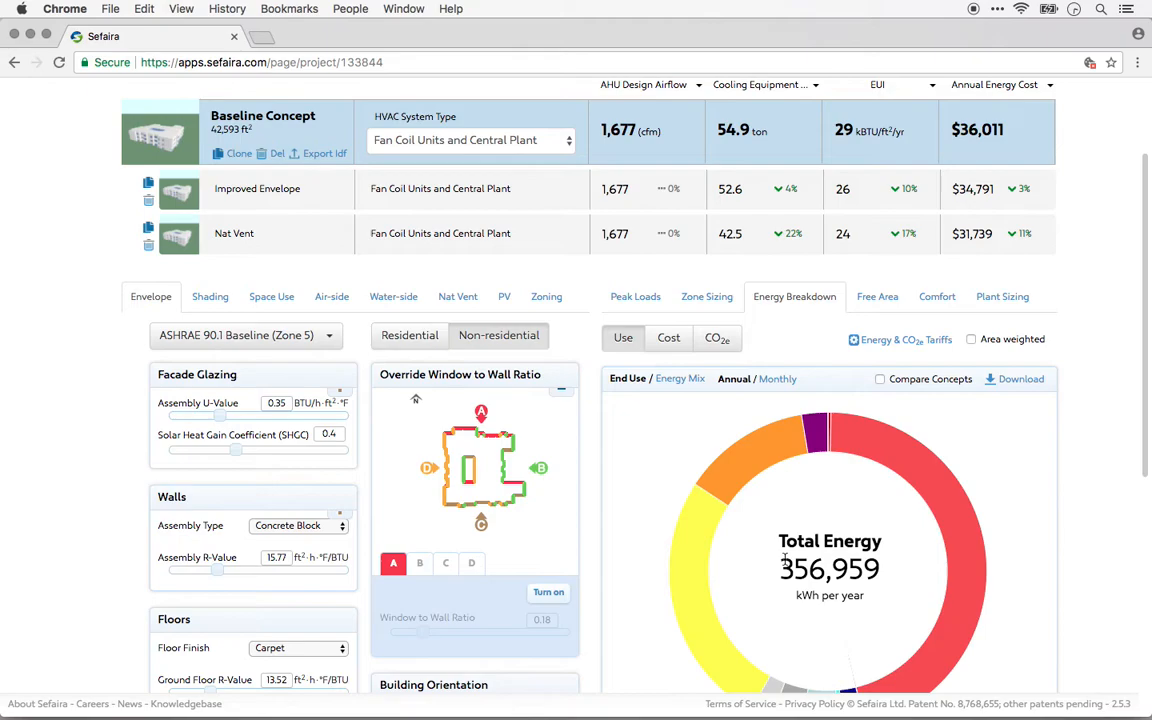
pyautogui.scroll(-3)
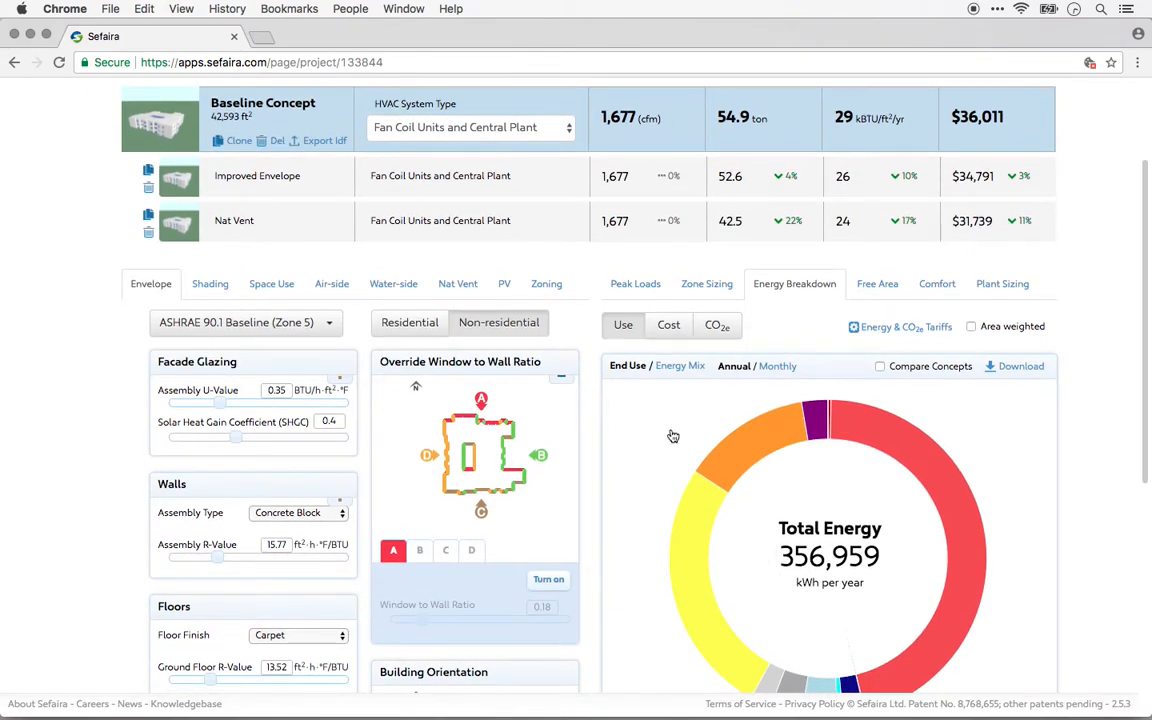
pyautogui.moveTo(668, 434)
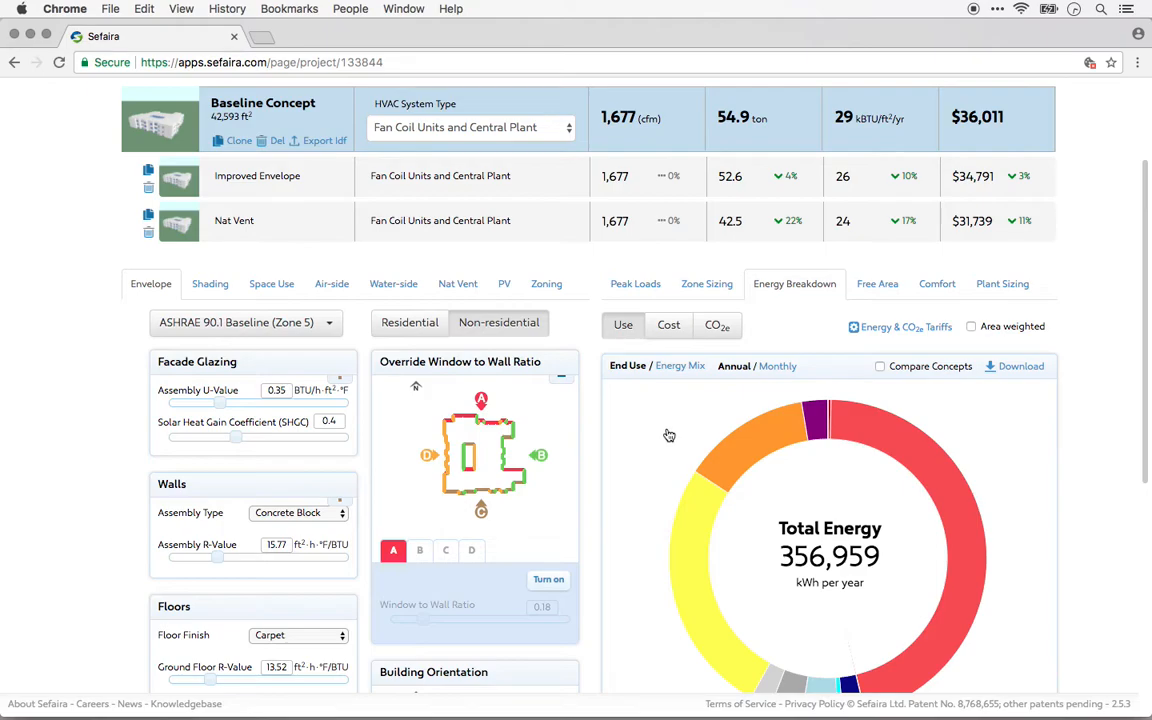
pyautogui.moveTo(972, 320)
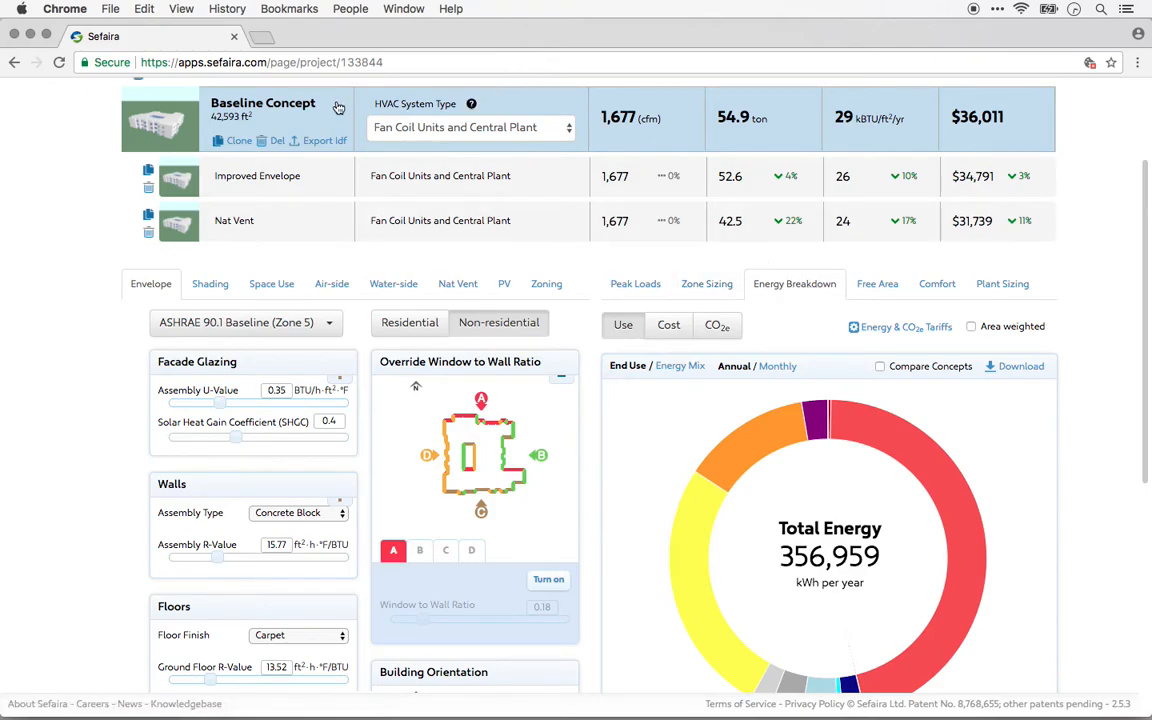
pyautogui.moveTo(764, 128)
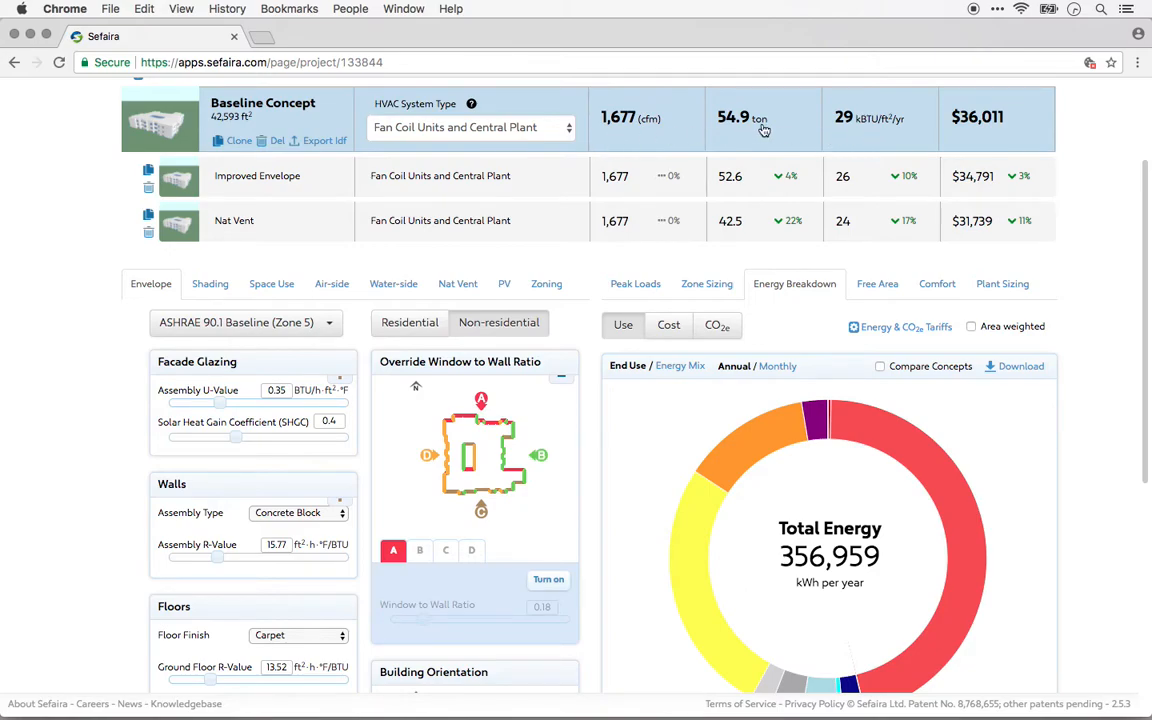
pyautogui.moveTo(790, 296)
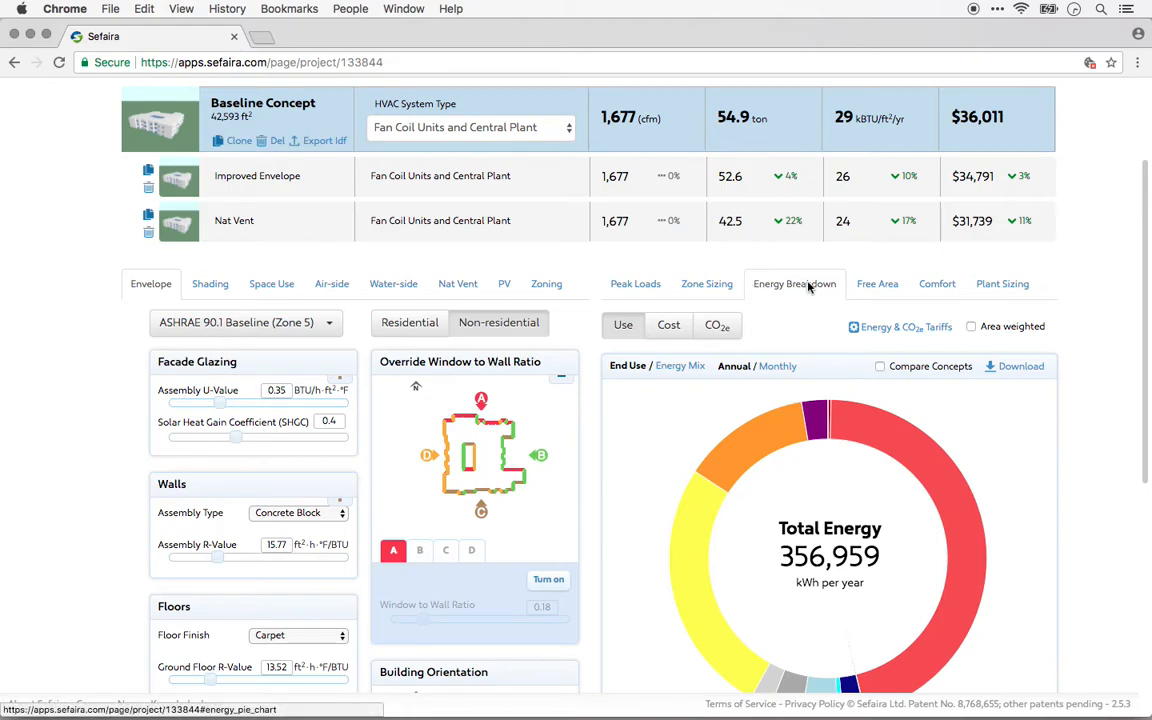
pyautogui.moveTo(708, 292)
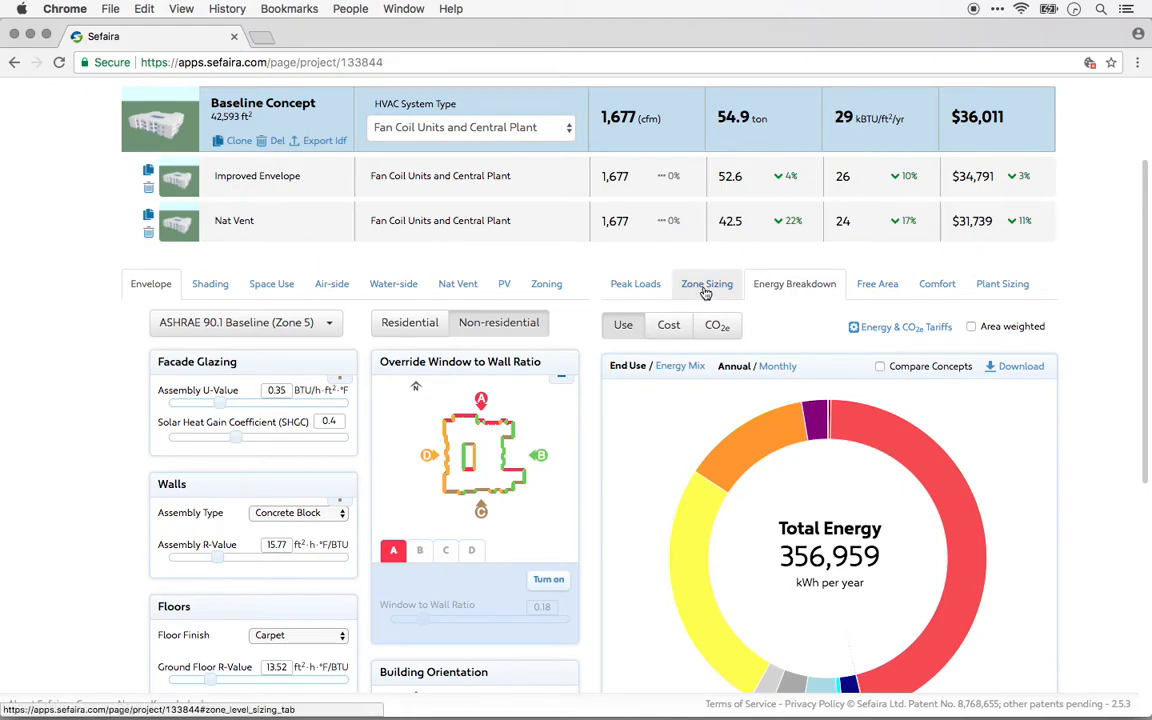
pyautogui.click(706, 284)
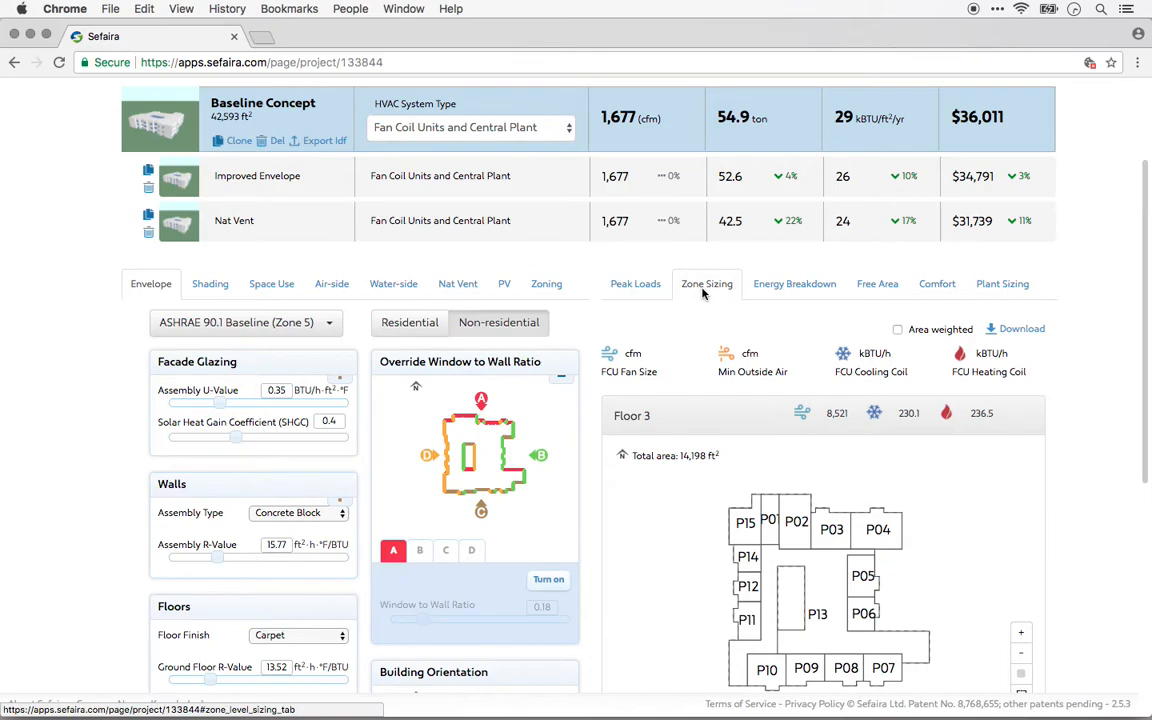
pyautogui.scroll(-3)
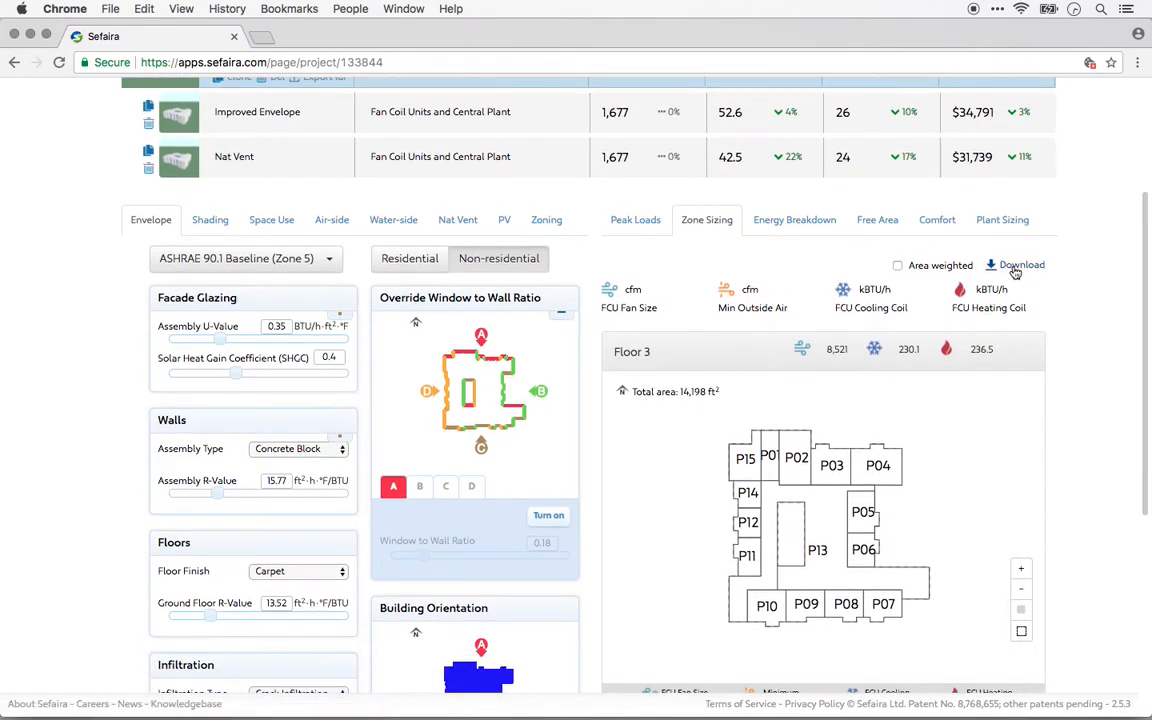
pyautogui.click(1016, 264)
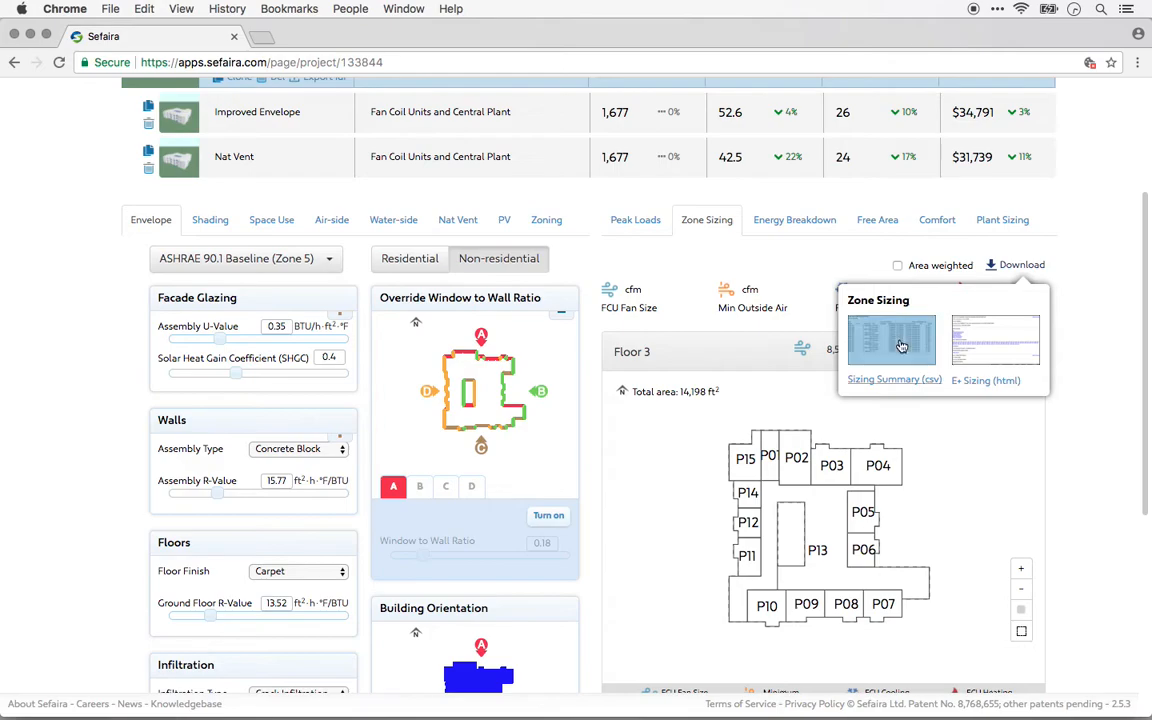
pyautogui.scroll(-3)
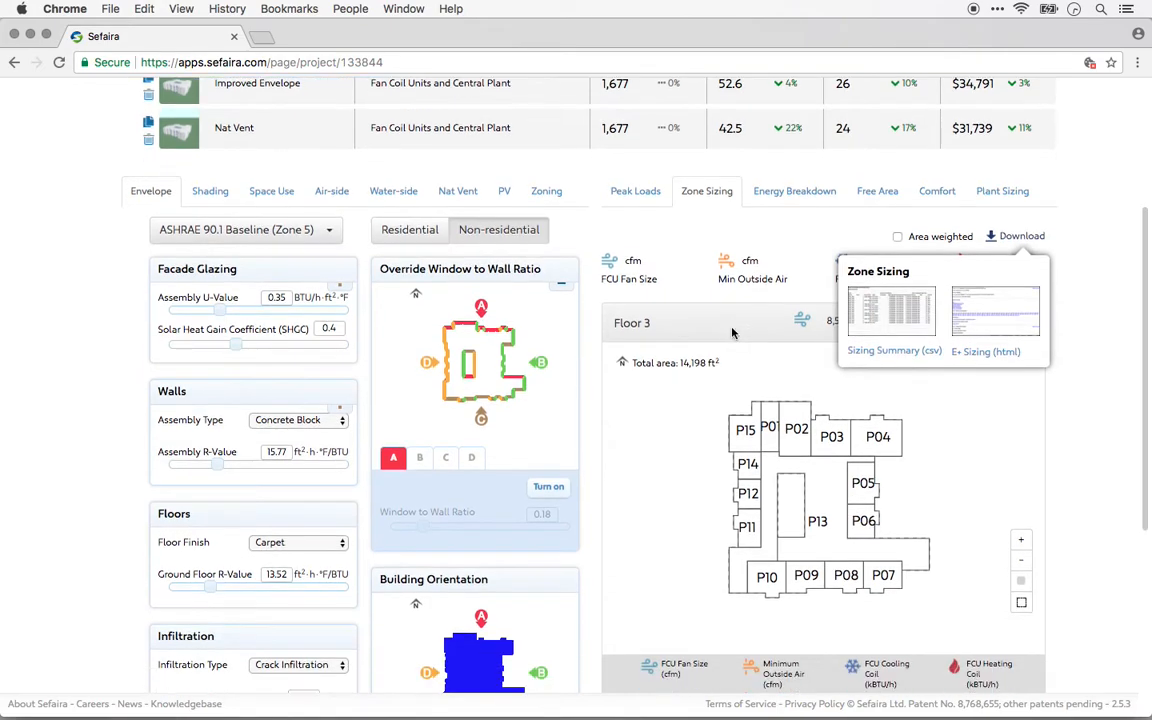
pyautogui.scroll(-3)
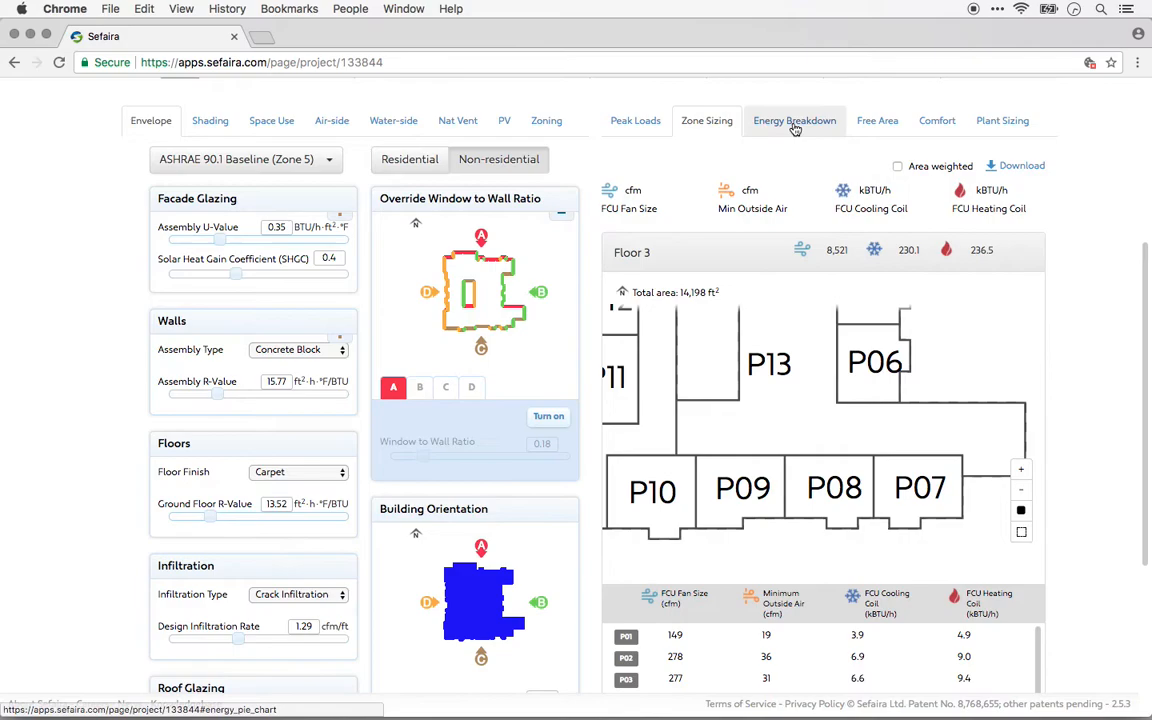
# Return to Energy Breakdown, review its downloads, and compare total energy use with yearly cost
pyautogui.click(794, 120)
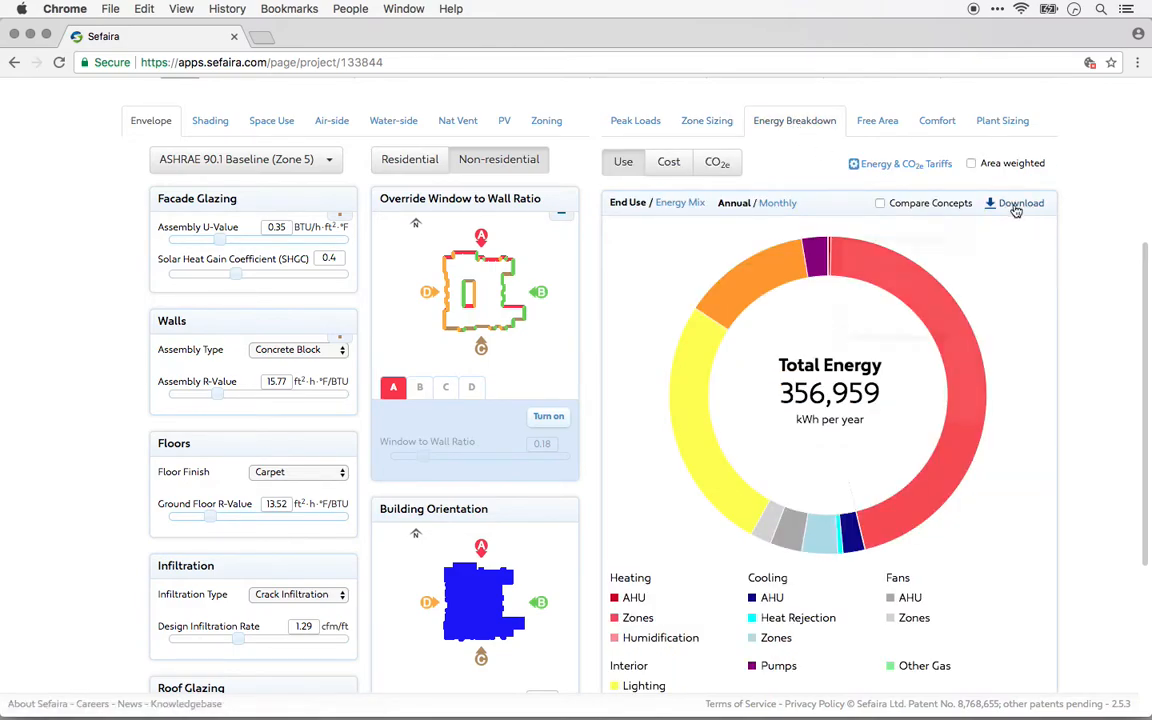
pyautogui.click(1020, 204)
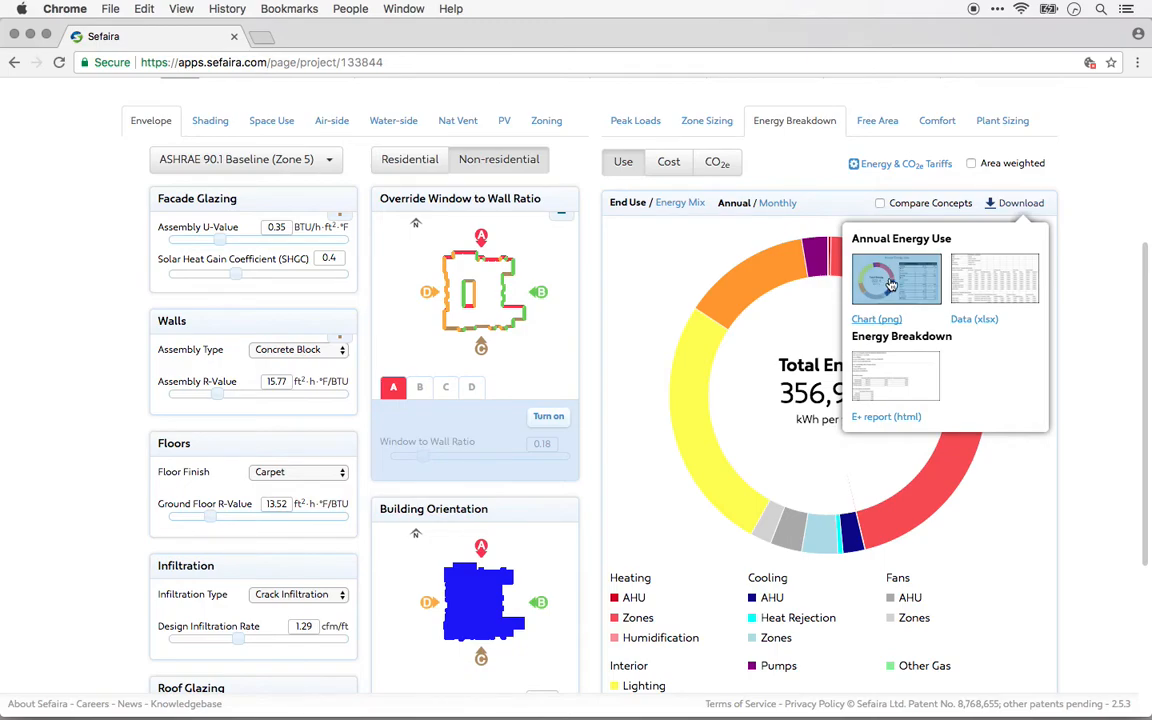
pyautogui.moveTo(1002, 288)
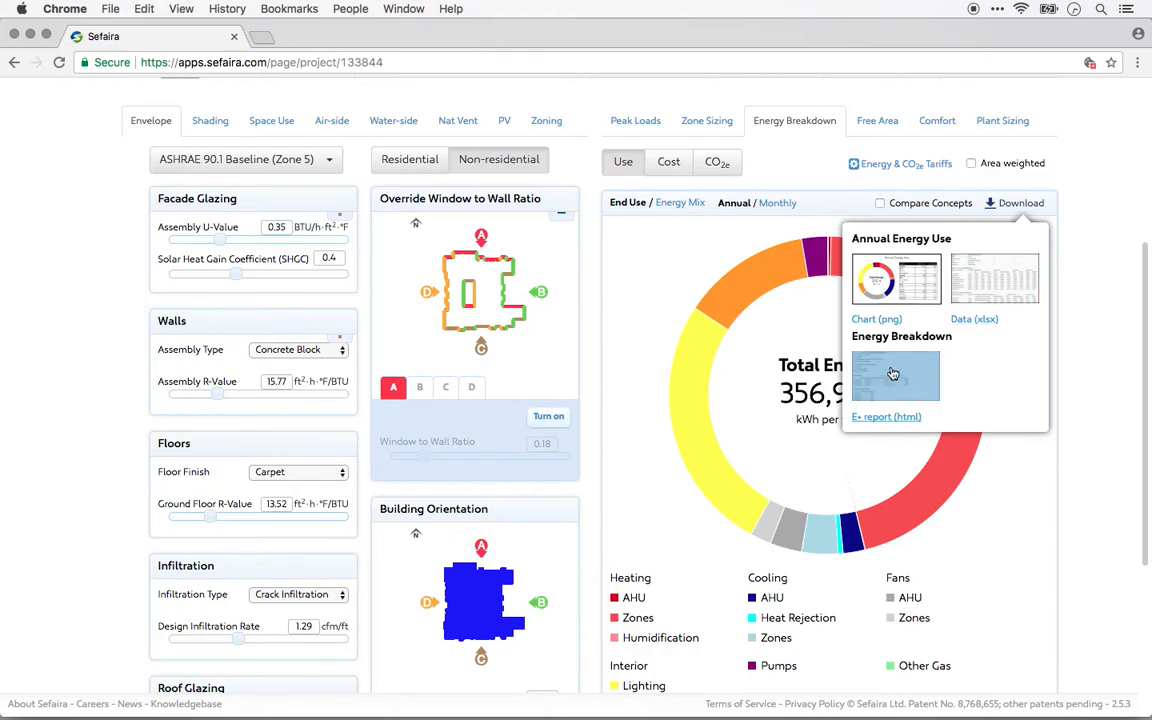
pyautogui.moveTo(894, 376)
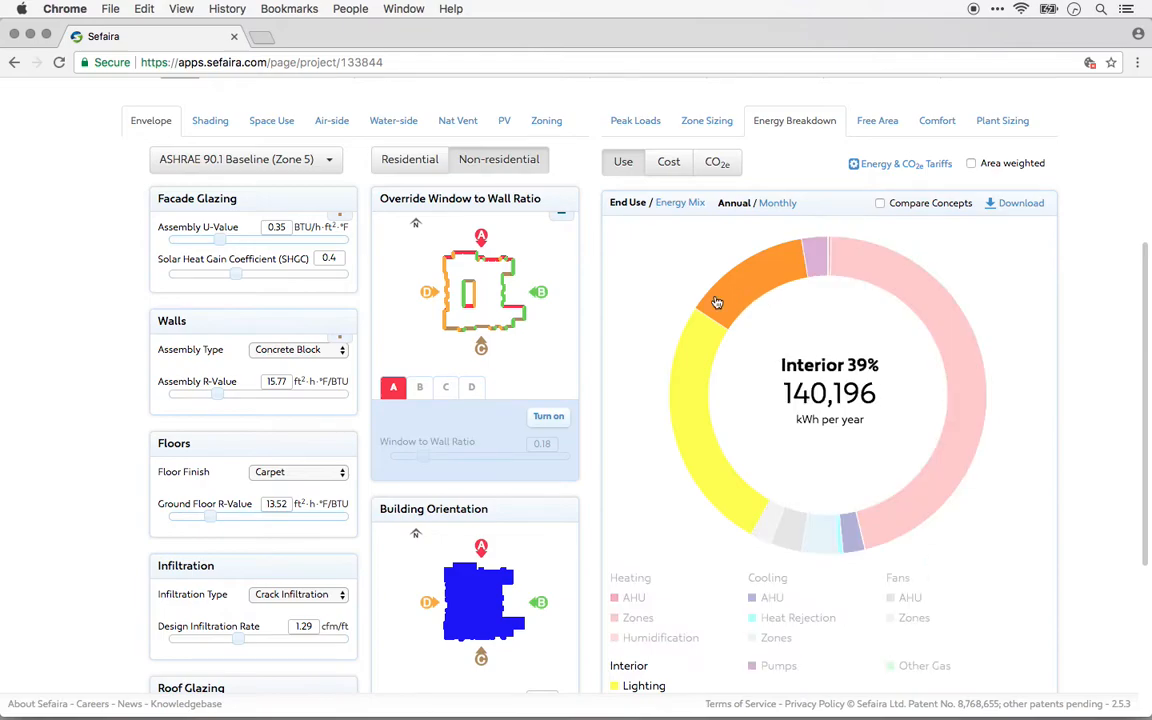
pyautogui.click(624, 162)
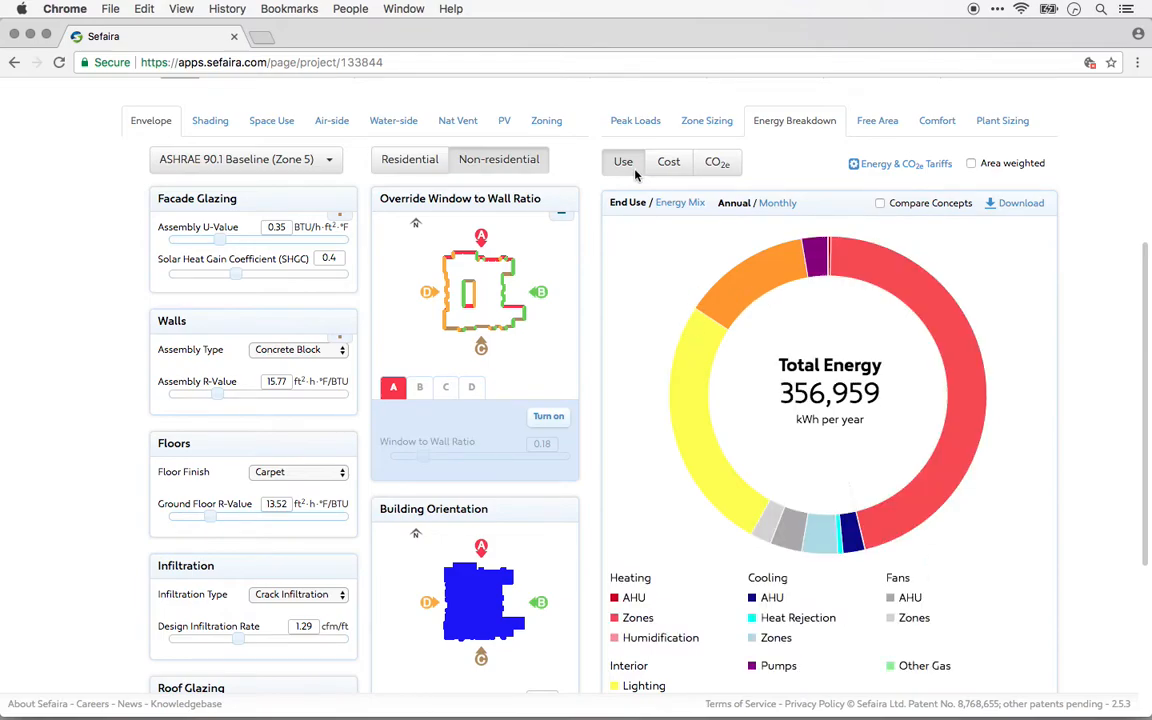
pyautogui.click(668, 162)
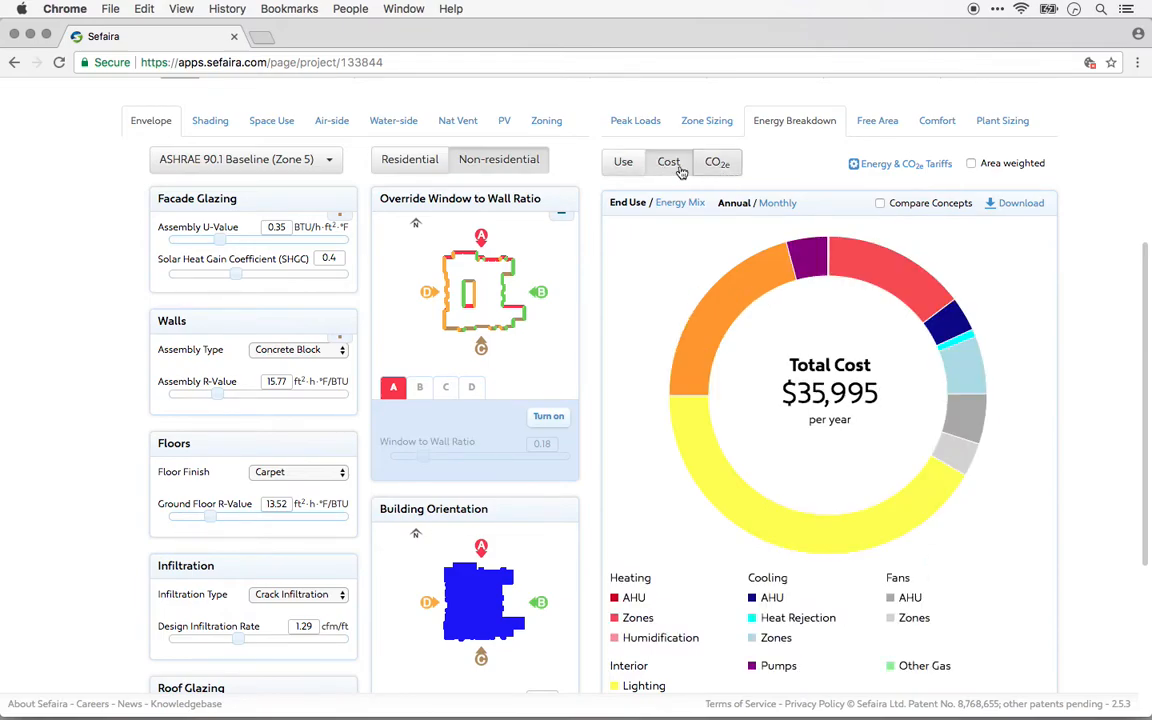
pyautogui.click(622, 162)
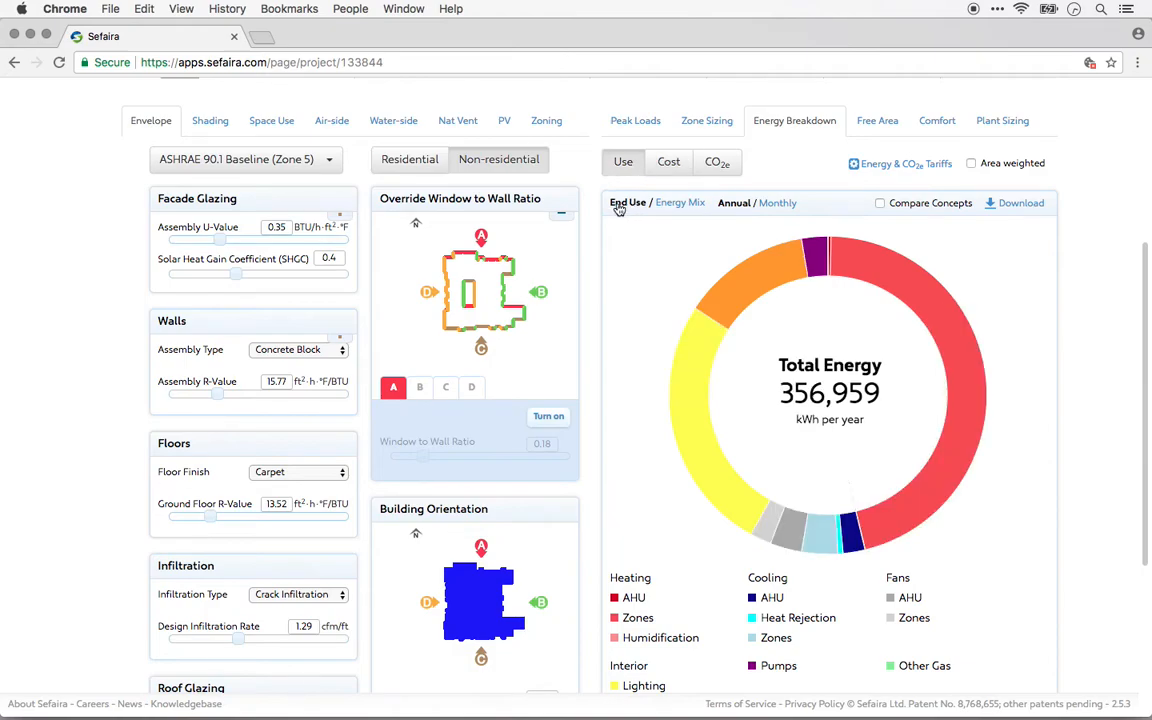
pyautogui.moveTo(682, 208)
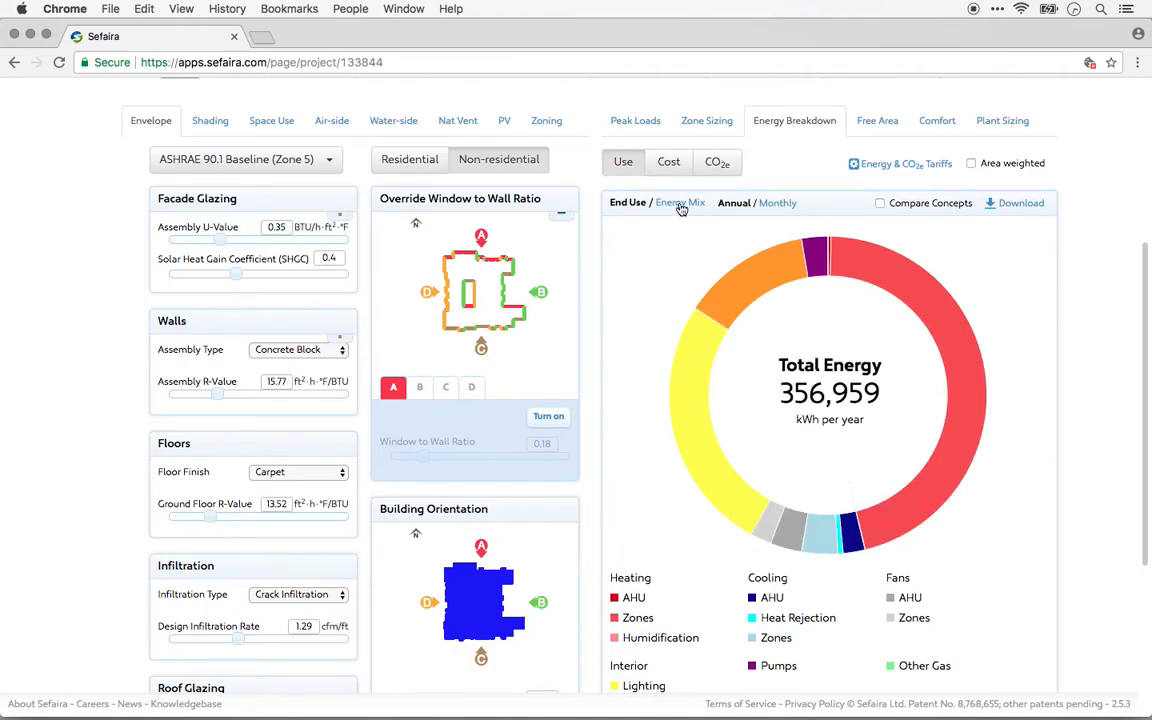
# Show the Energy Mix of gas versus electricity as a monthly chart
pyautogui.click(680, 202)
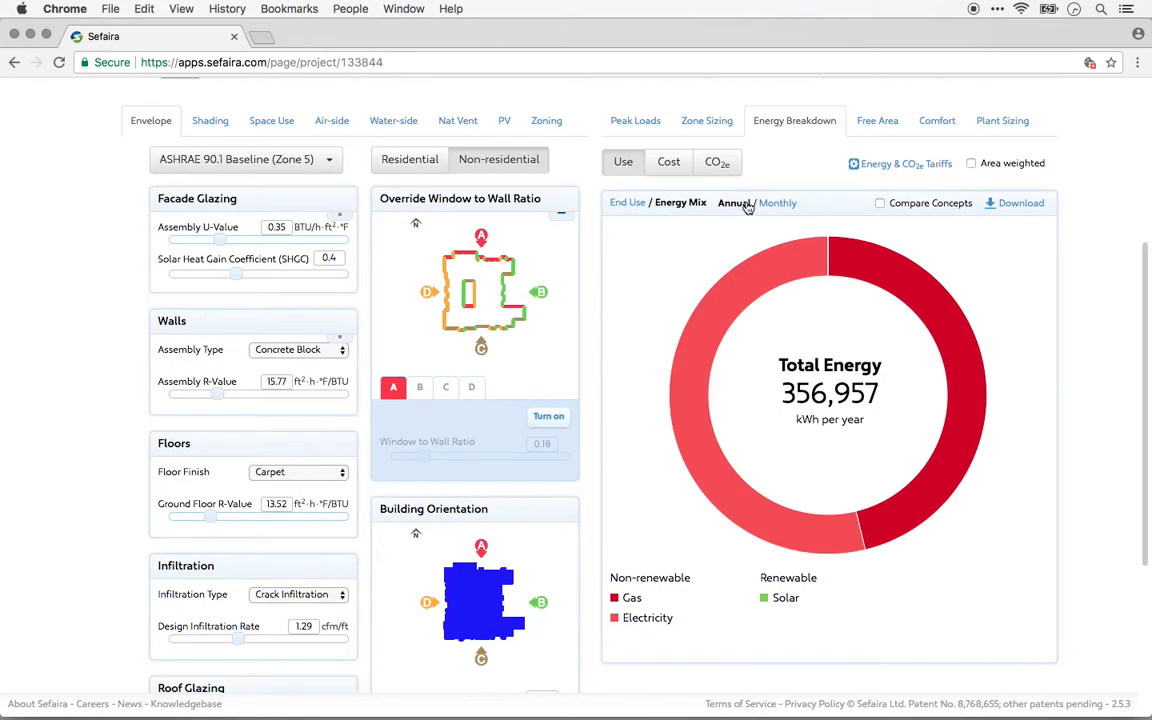
pyautogui.moveTo(774, 210)
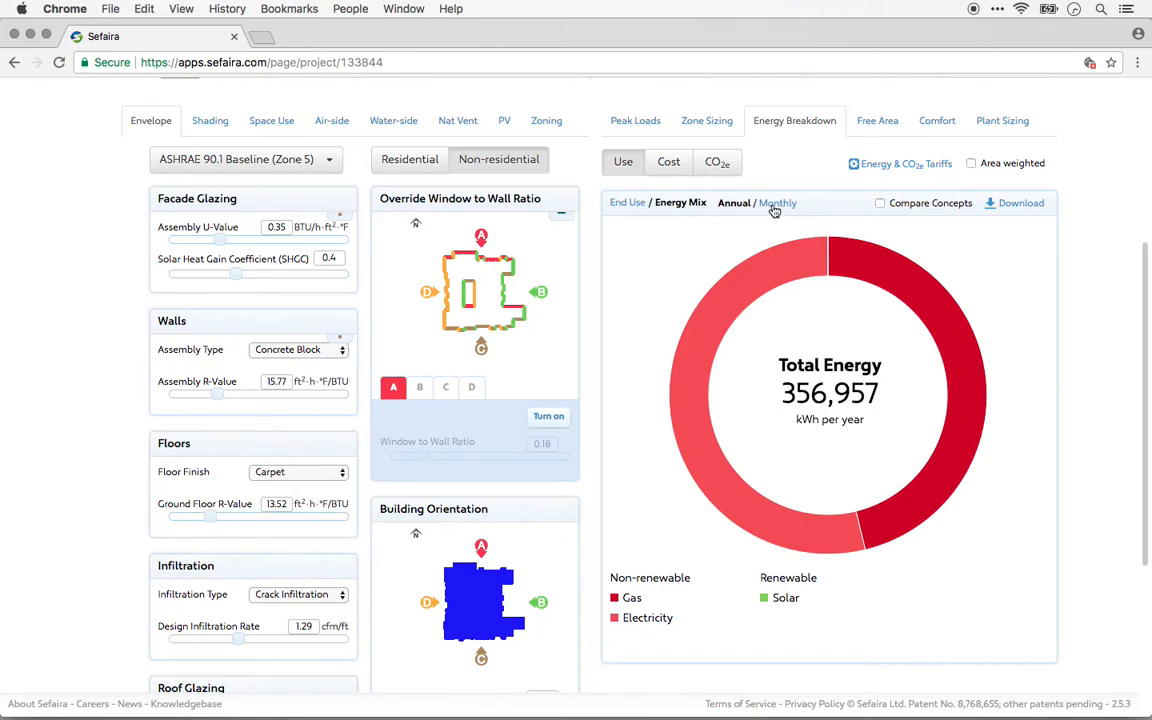
pyautogui.click(776, 204)
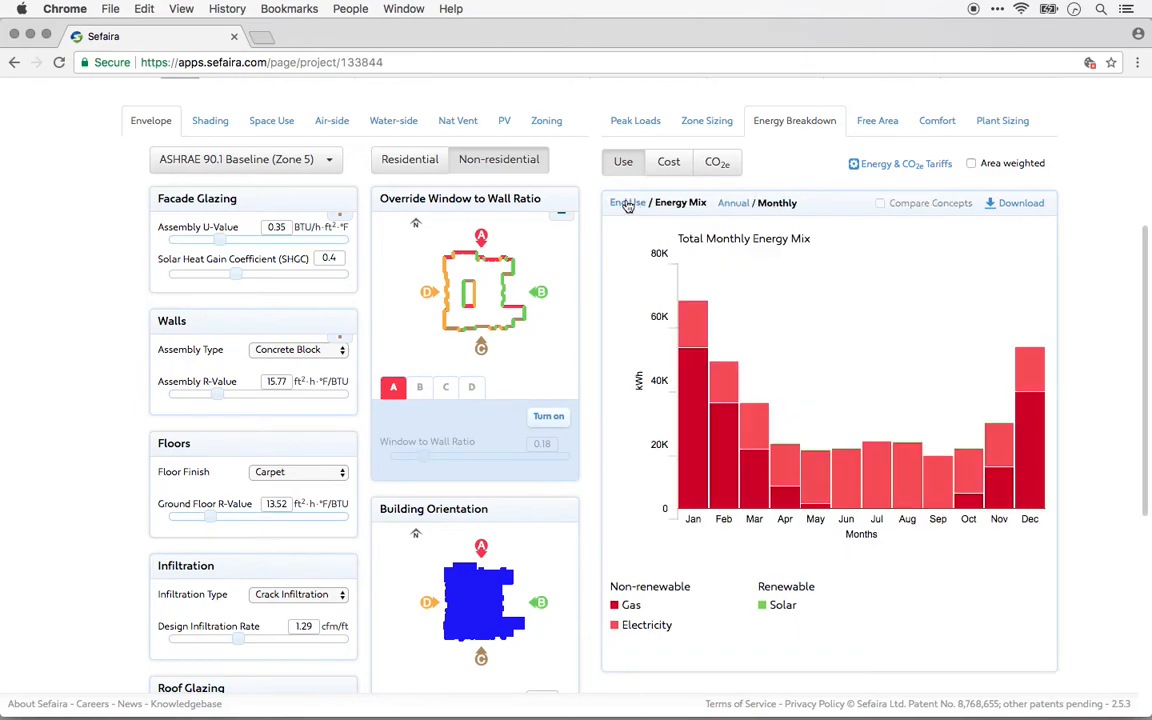
# Compare annual End Use across Baseline Concept, Improved Envelope and Nat Vent, with chart, data and E+ report downloads shown
pyautogui.click(628, 202)
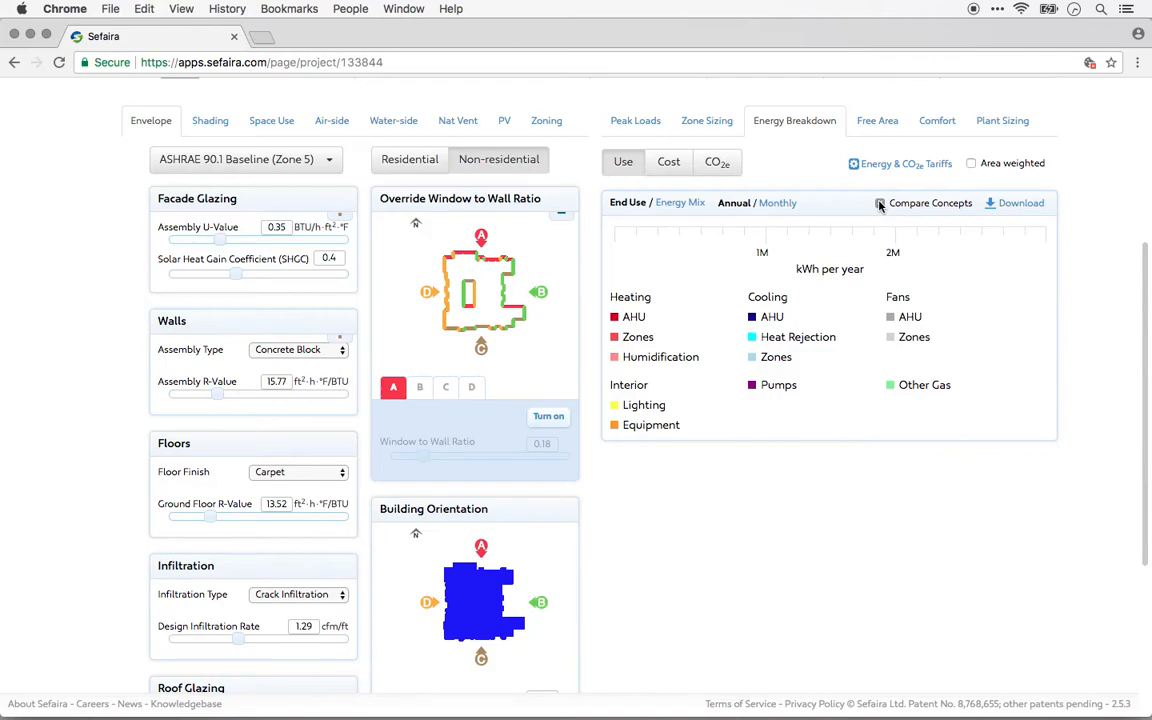
pyautogui.click(880, 204)
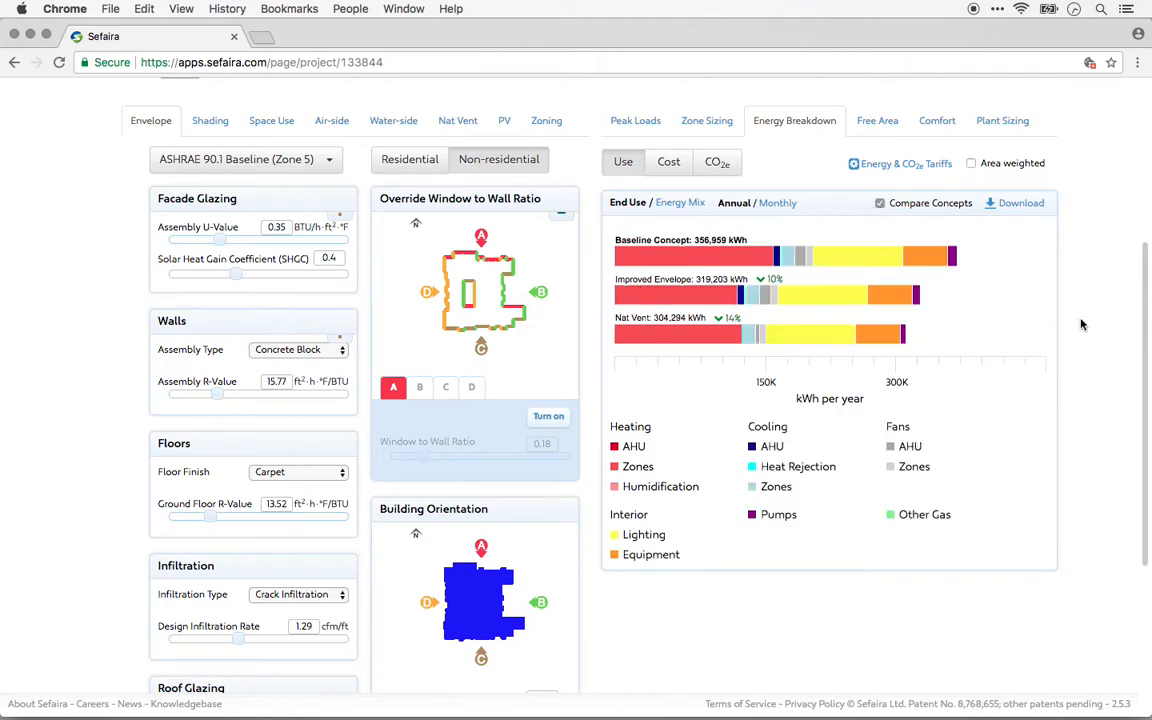
pyautogui.click(1020, 204)
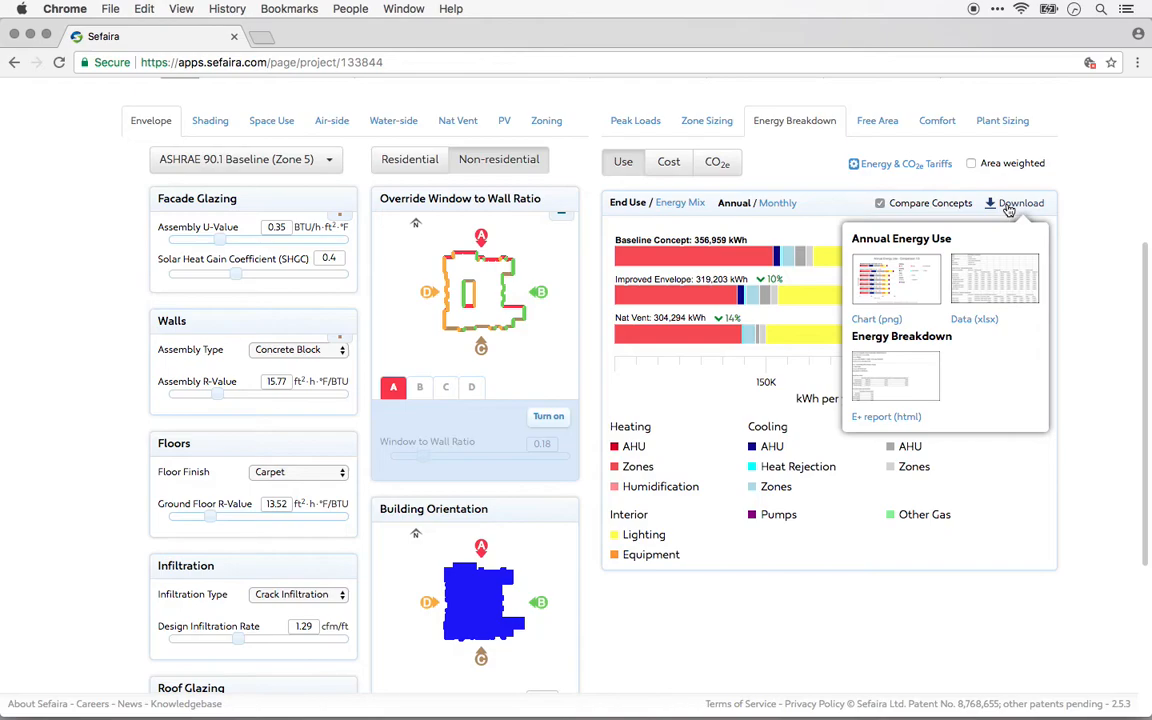
pyautogui.moveTo(876, 120)
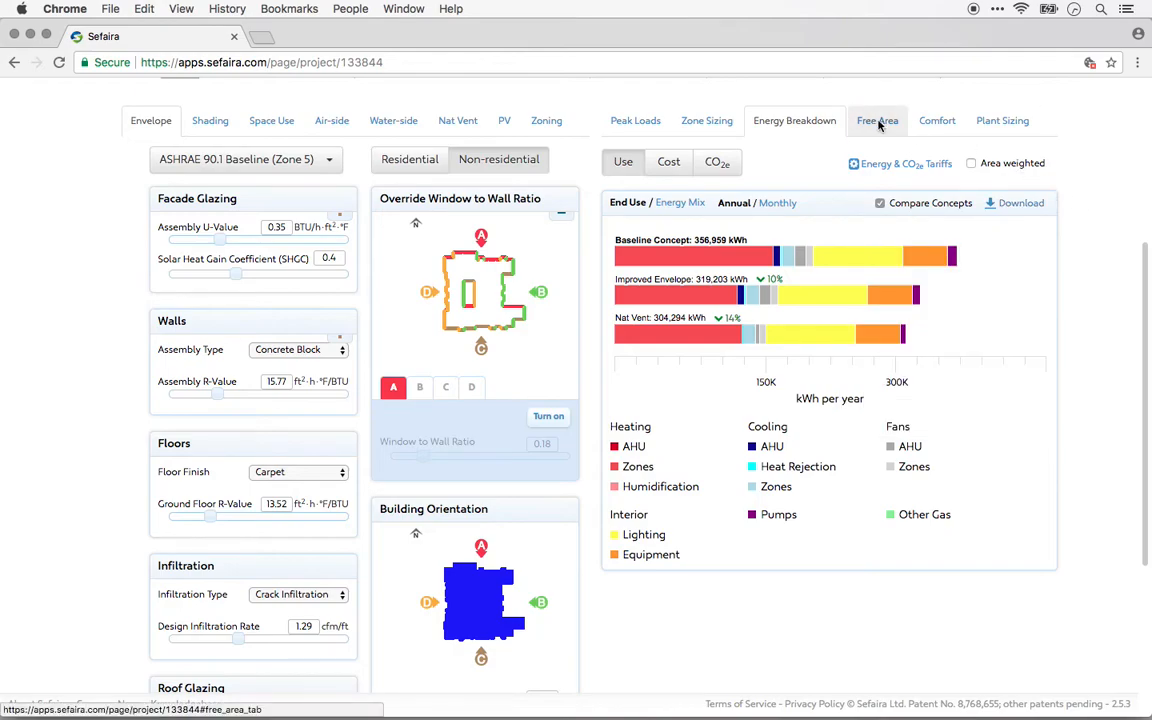
# Show the Free Area assessment with 45 zones failing the 4% criterion across three floors
pyautogui.click(878, 120)
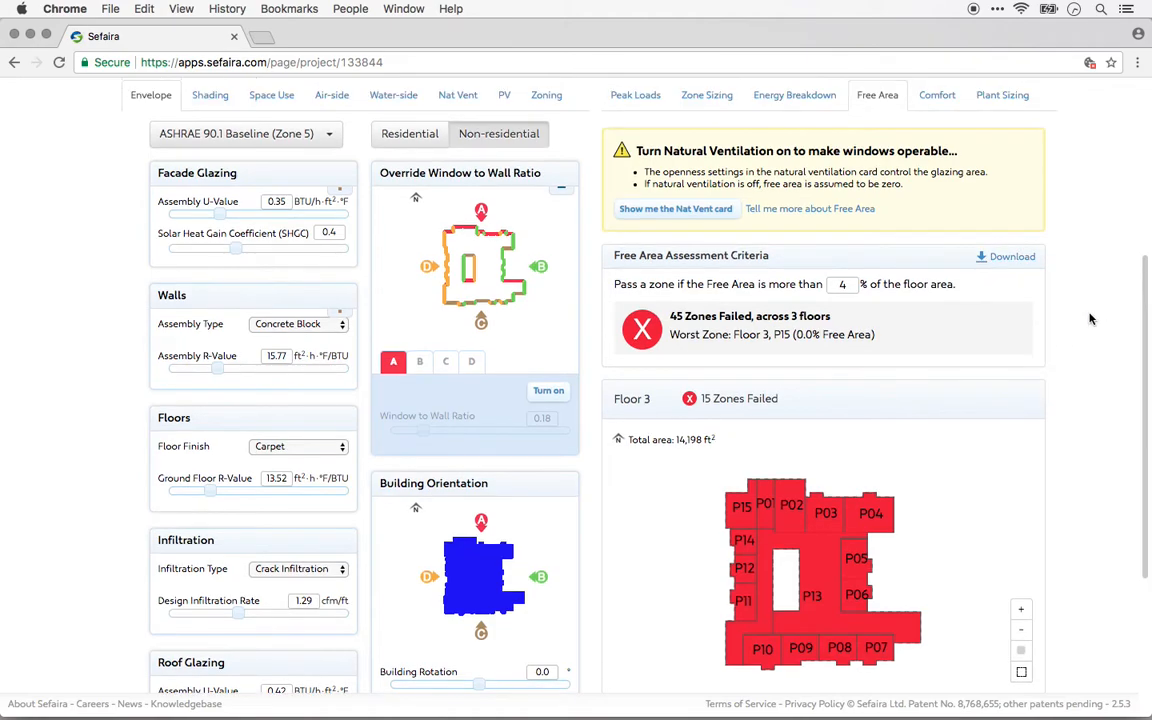
# Show the Comfort results and the dry bulb downloads for test results and hourly data
pyautogui.click(936, 100)
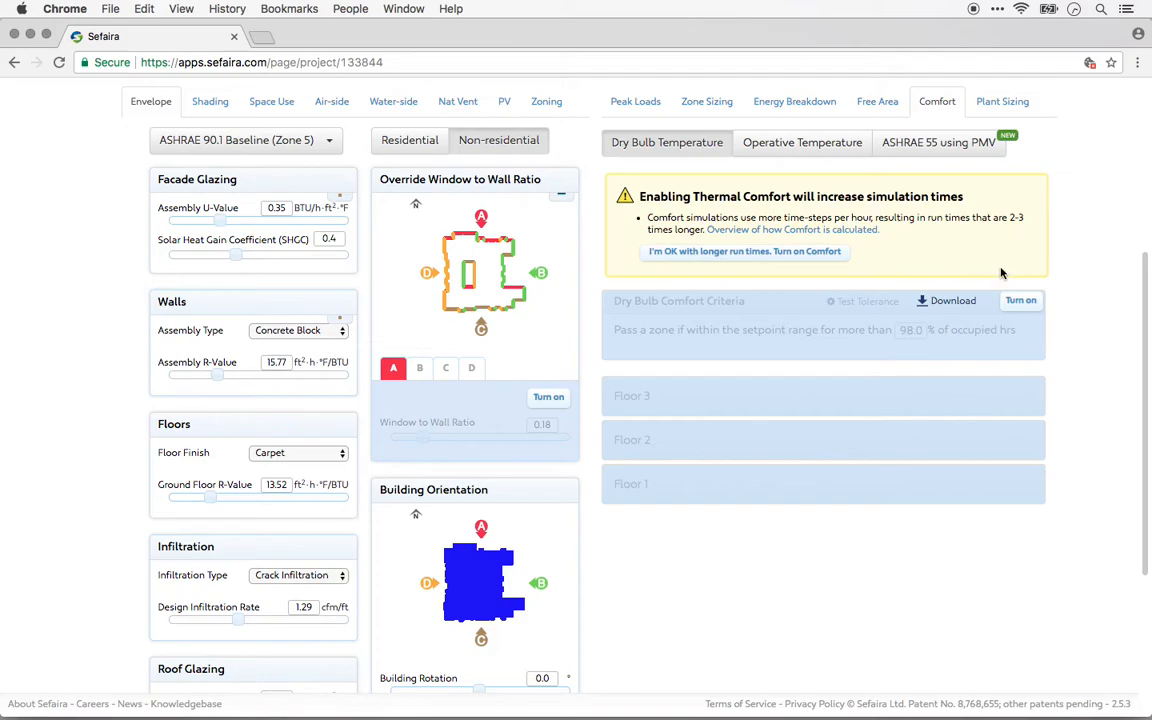
pyautogui.moveTo(644, 126)
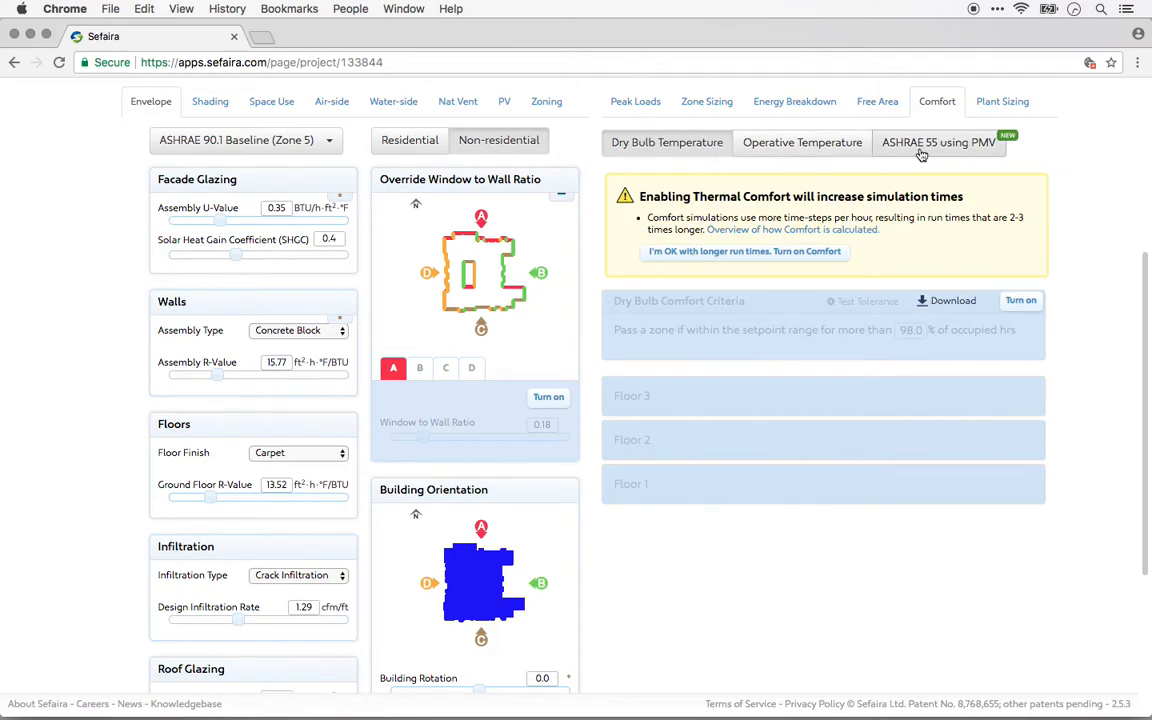
pyautogui.click(946, 300)
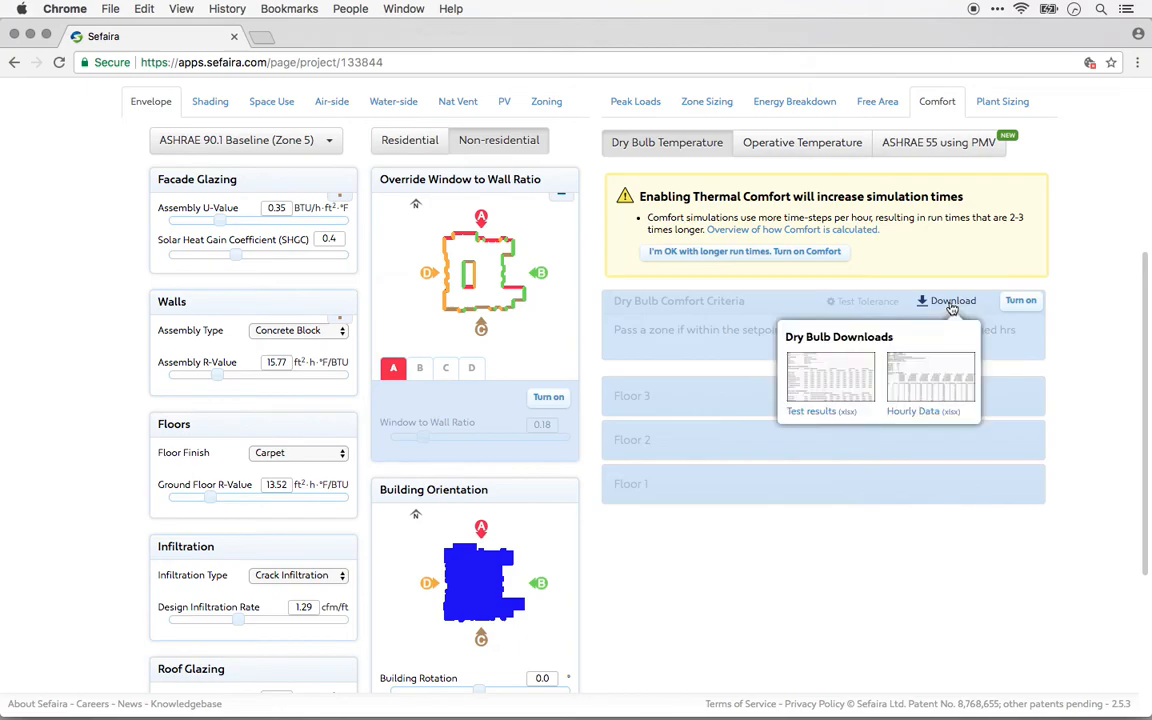
pyautogui.moveTo(822, 392)
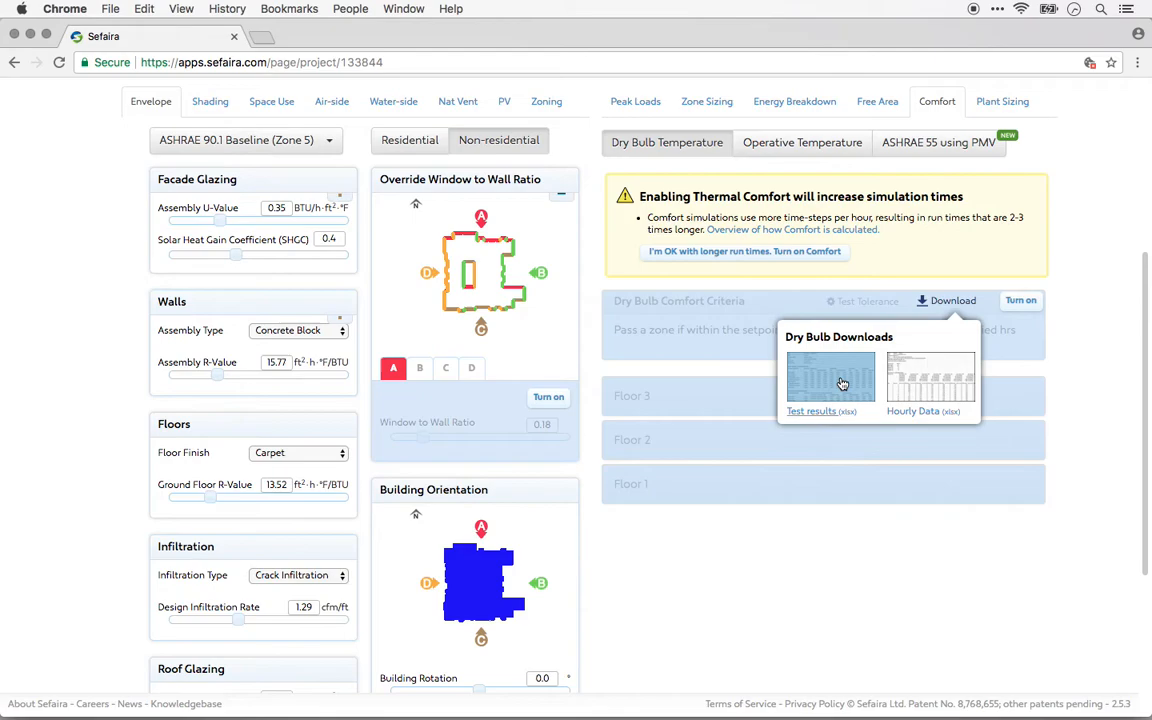
pyautogui.moveTo(918, 384)
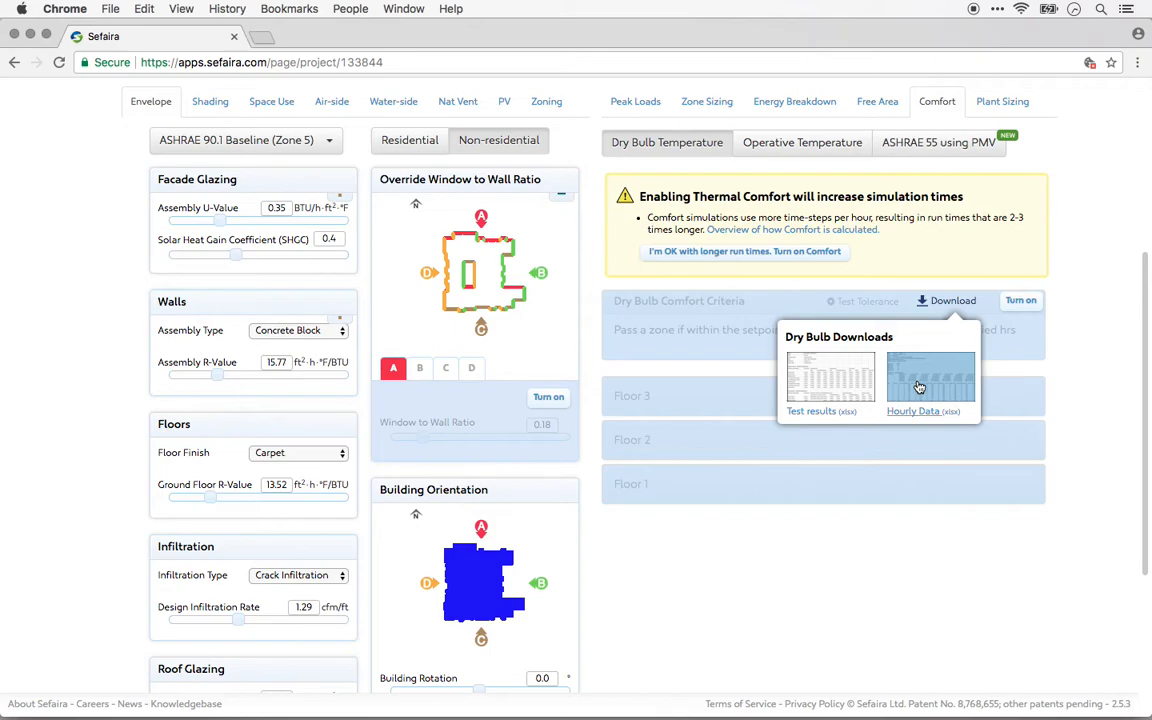
pyautogui.moveTo(1004, 100)
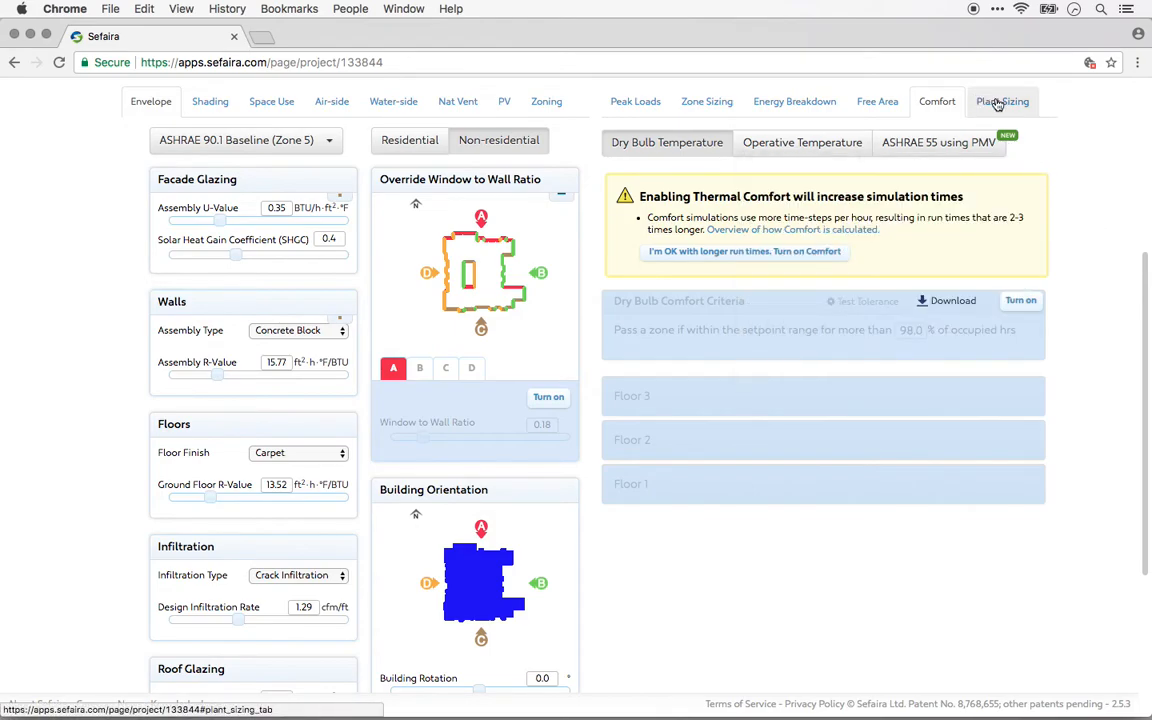
# Show Plant Sizing capacities for cooling, heating, air handling and heat rejection with the E+ Sizing (html) download
pyautogui.click(1004, 100)
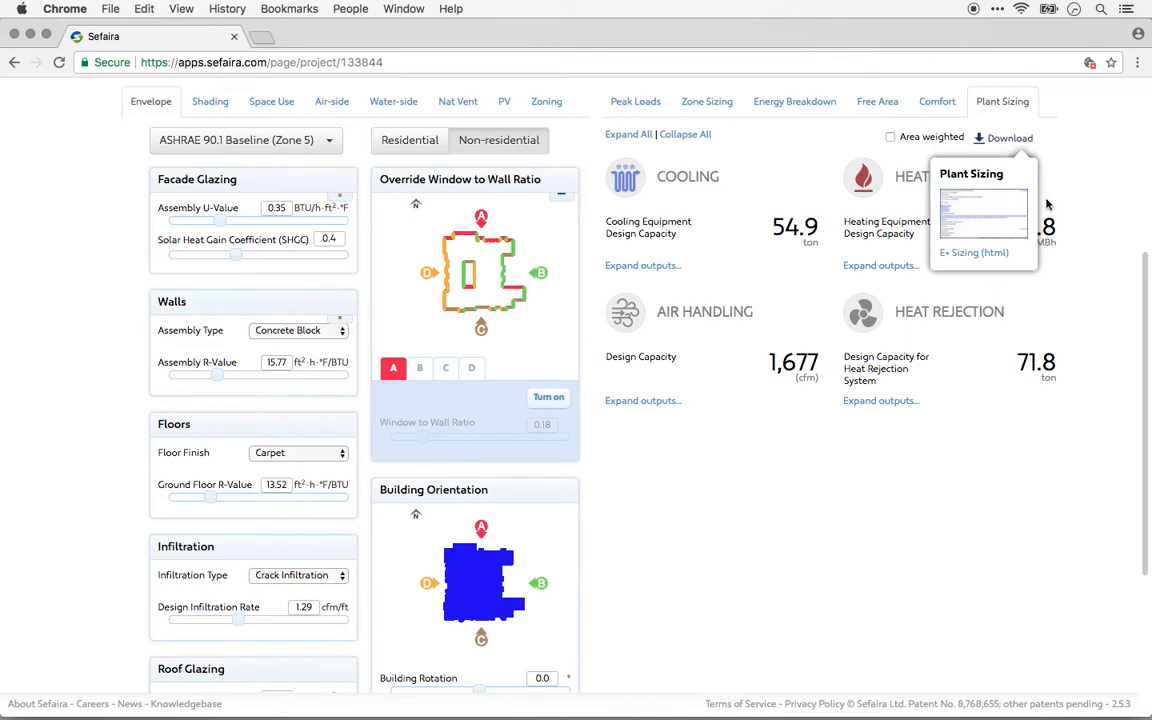
pyautogui.moveTo(820, 284)
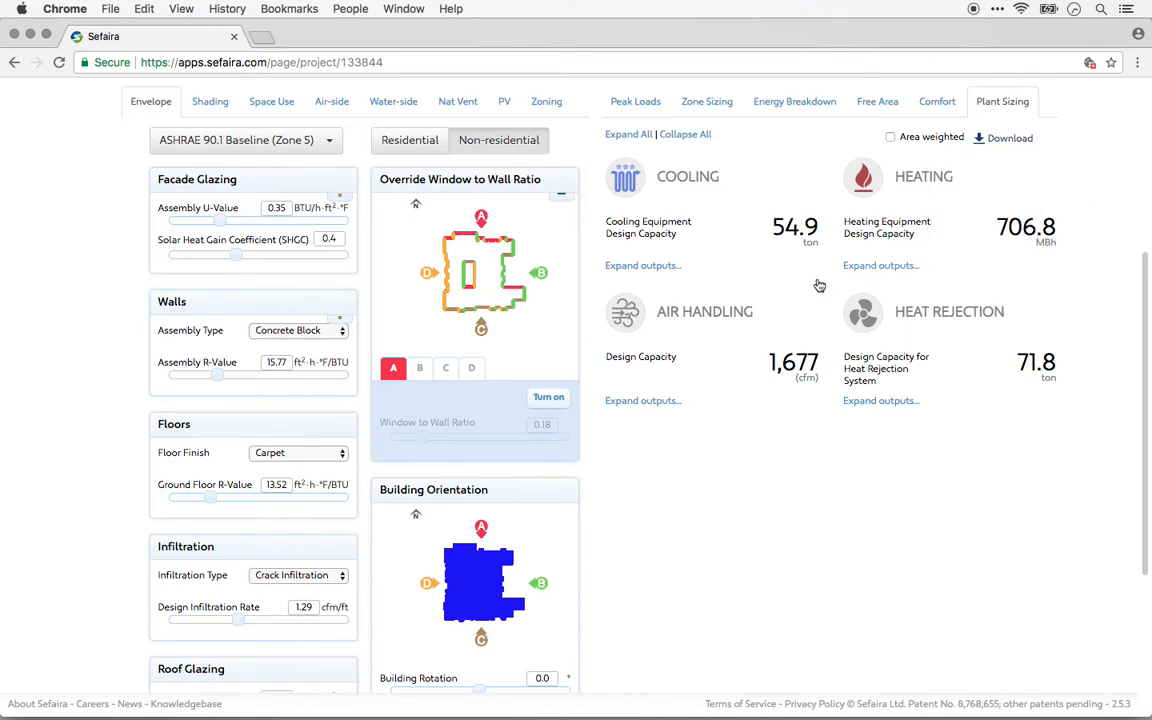